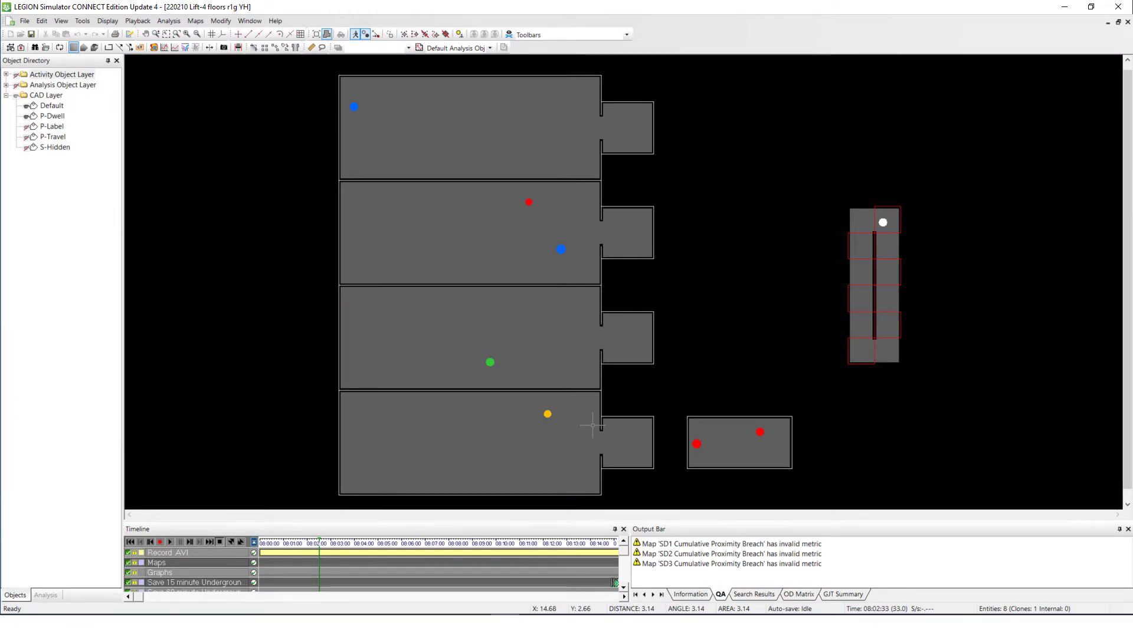
mouse_move(787, 361)
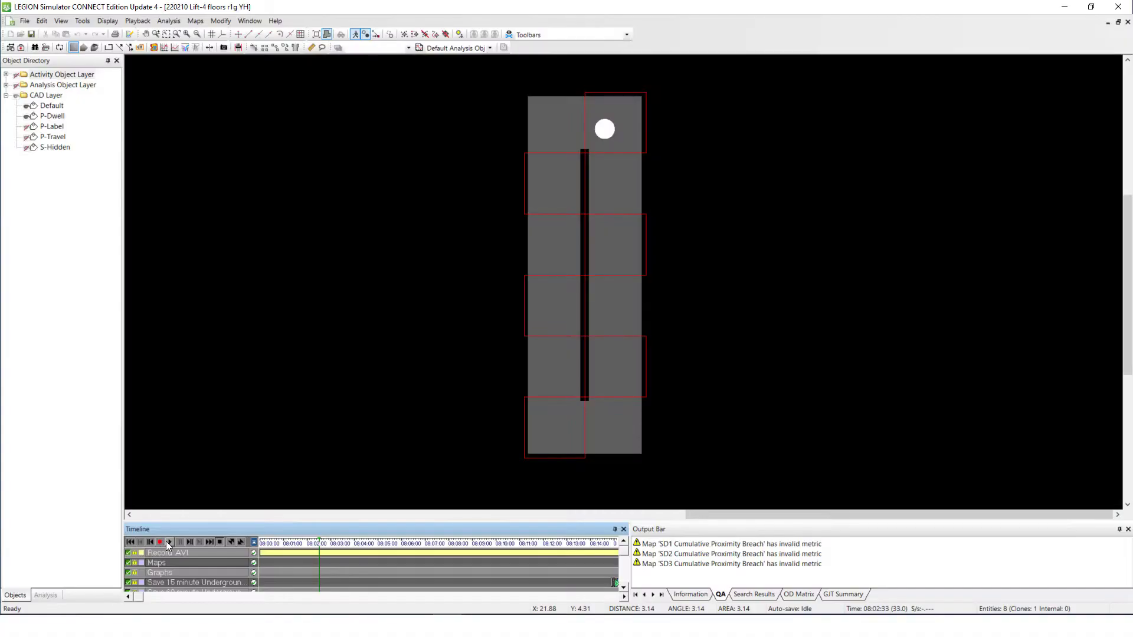
Play the lift simulation forward to 08:06:30 as the car travels and passengers come and go.
click(169, 541)
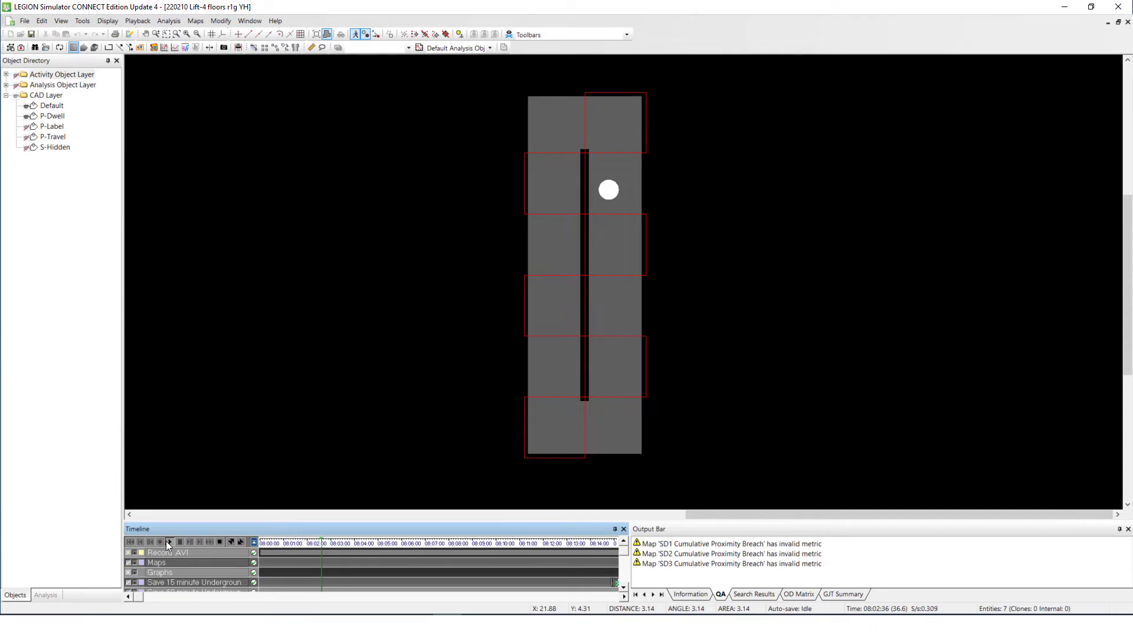
click(168, 541)
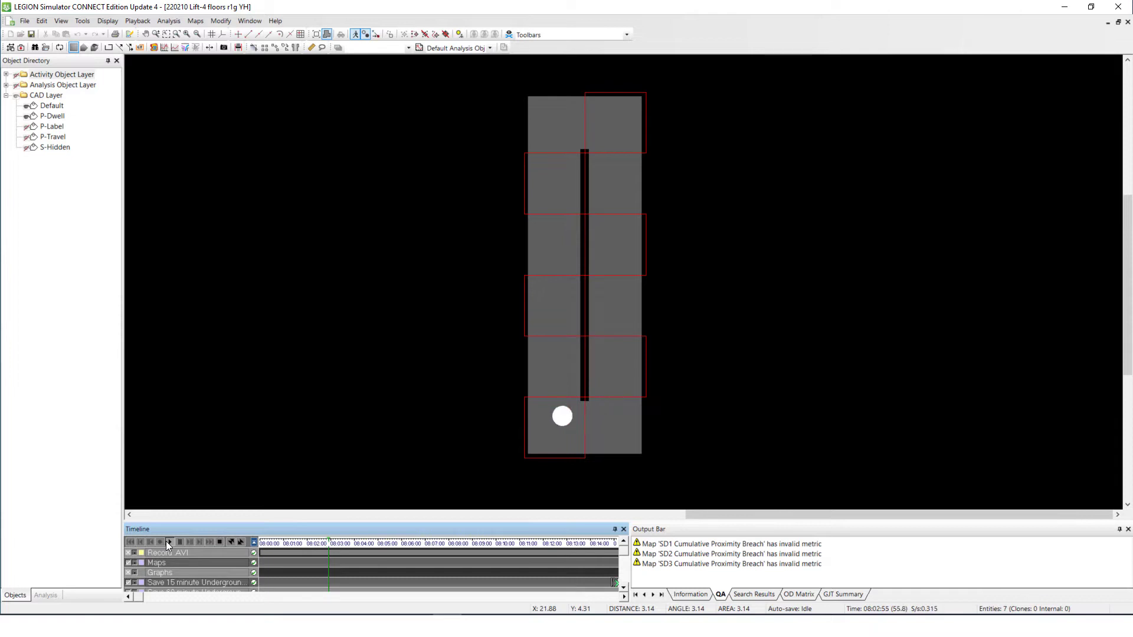
click(168, 543)
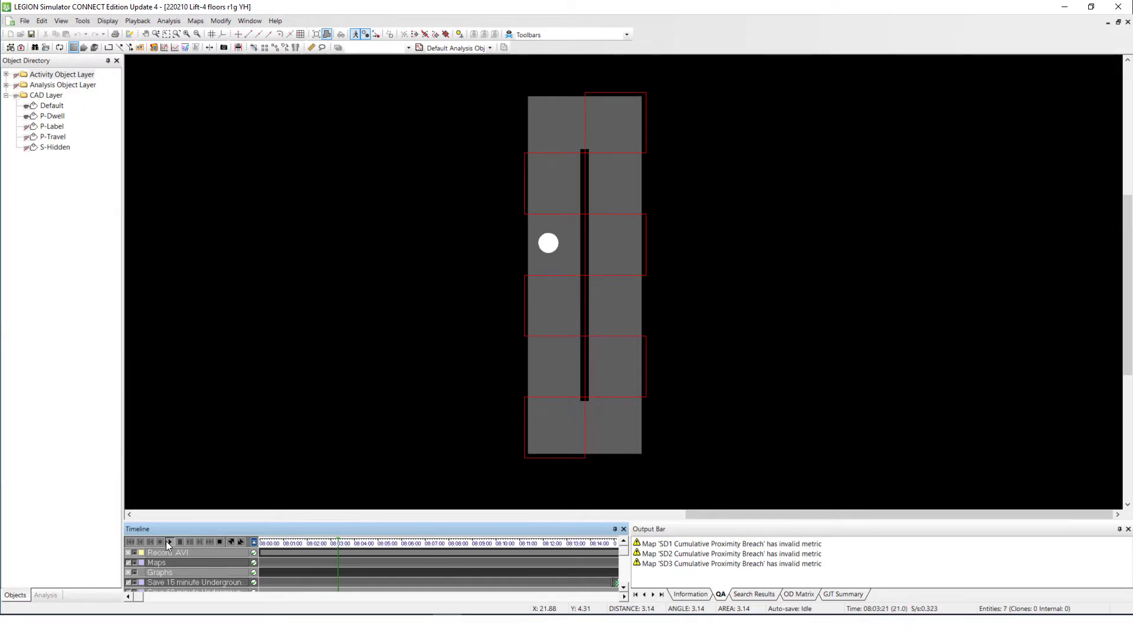
click(170, 542)
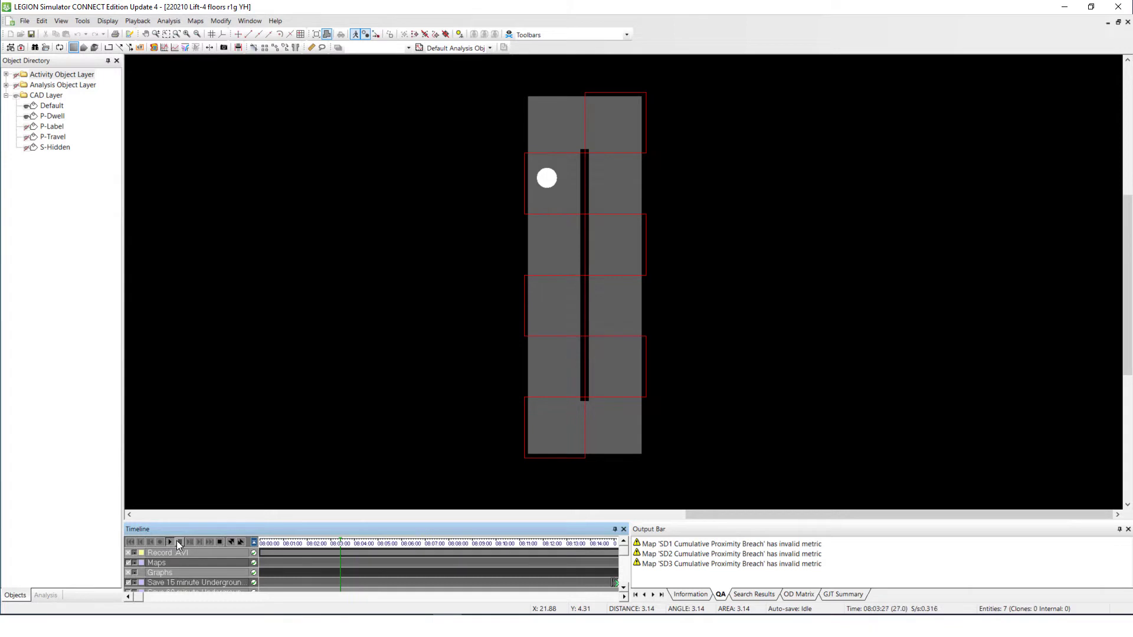
click(169, 542)
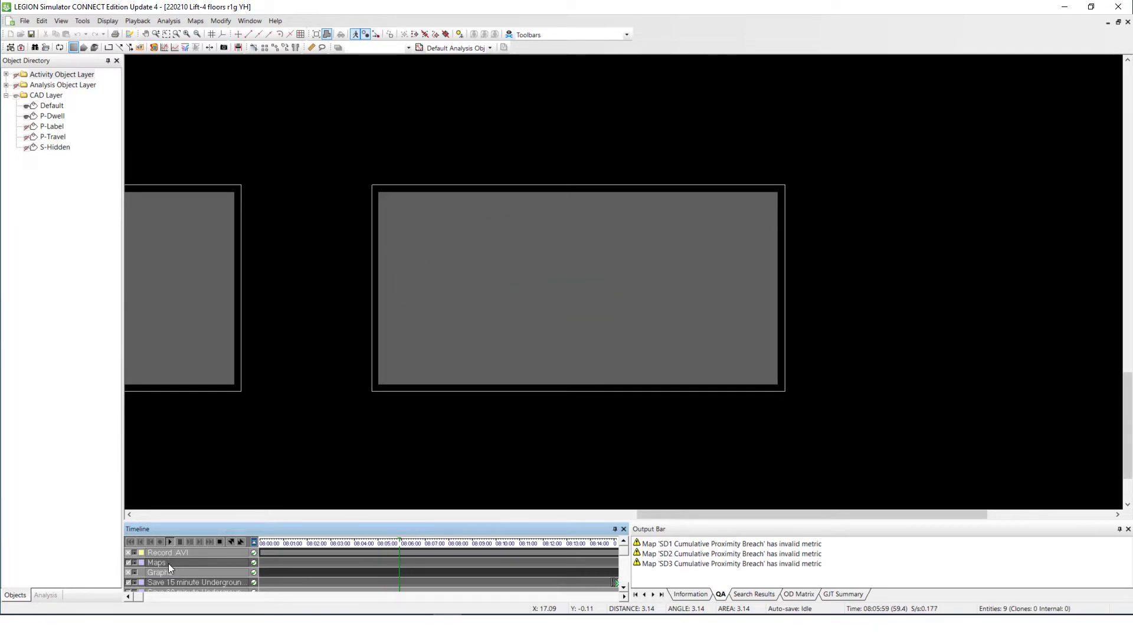
click(178, 542)
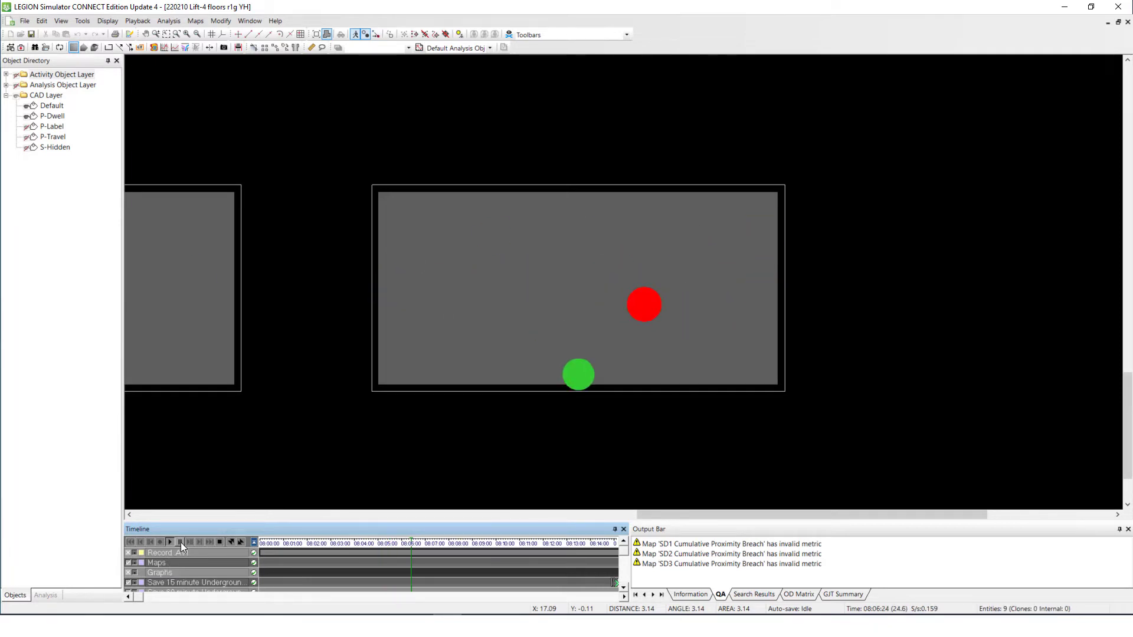
click(171, 542)
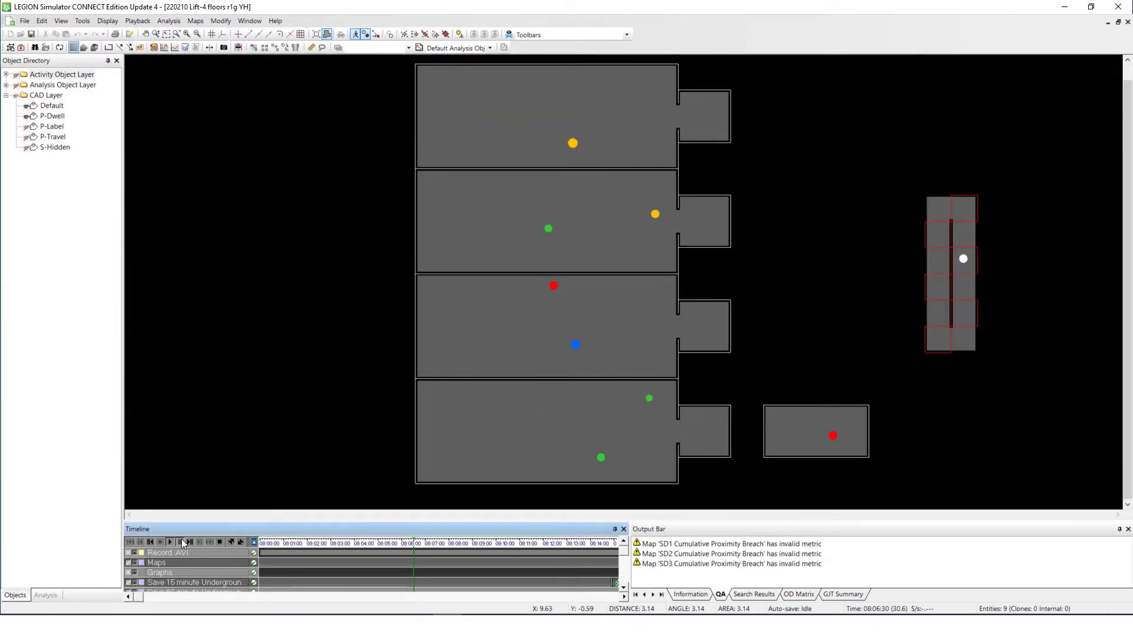
Advance the simulation playback to about 08:11 with passengers crossing floors.
click(168, 542)
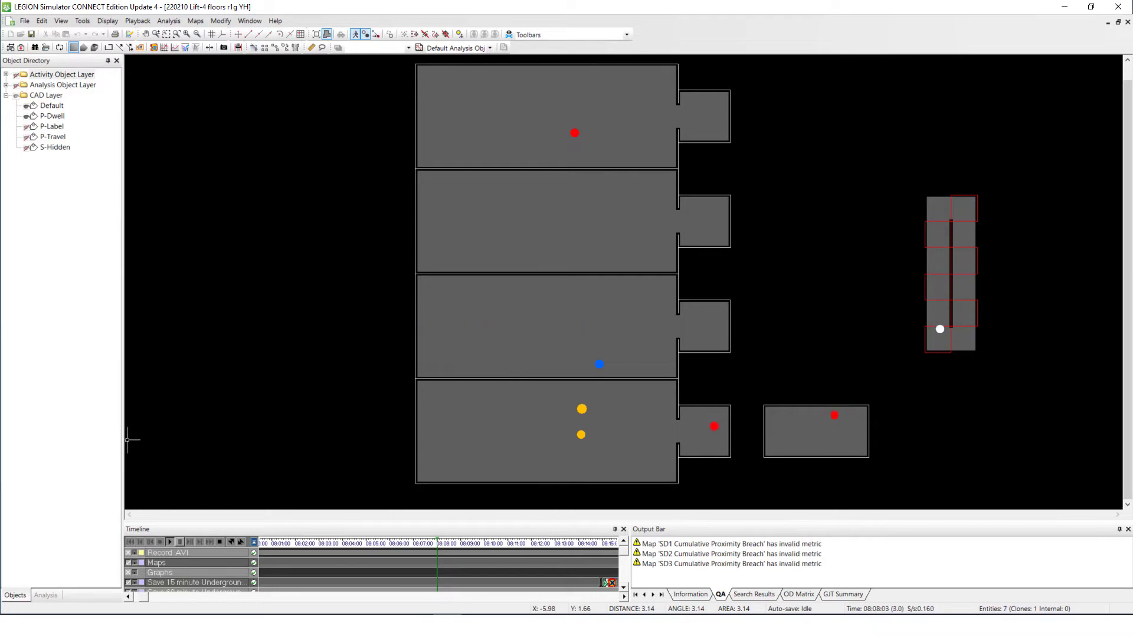
click(170, 543)
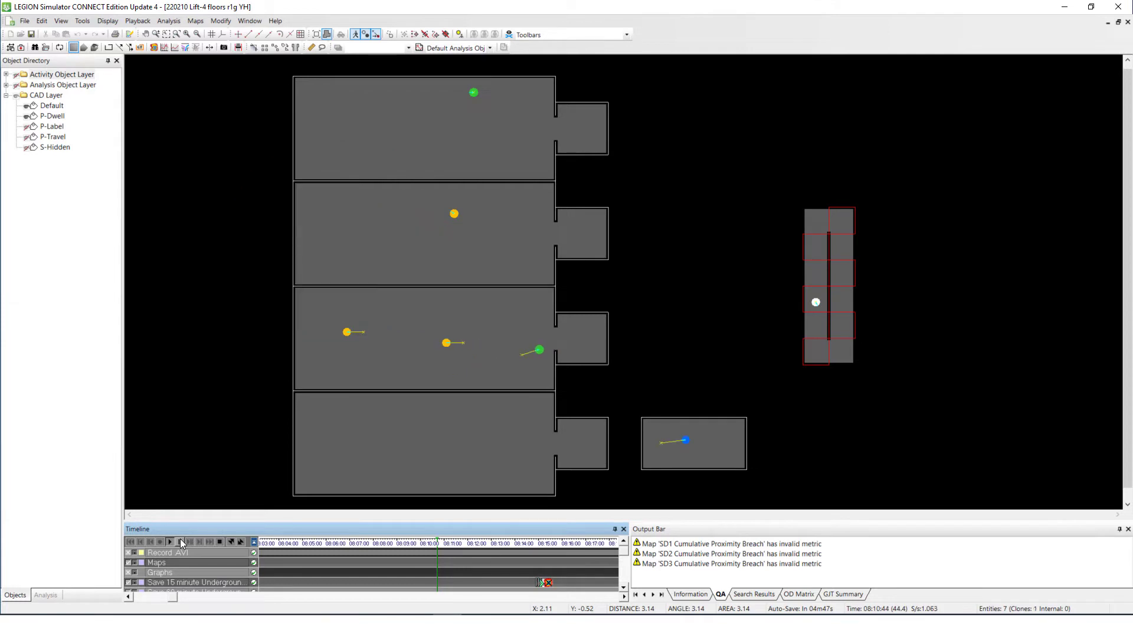
click(170, 542)
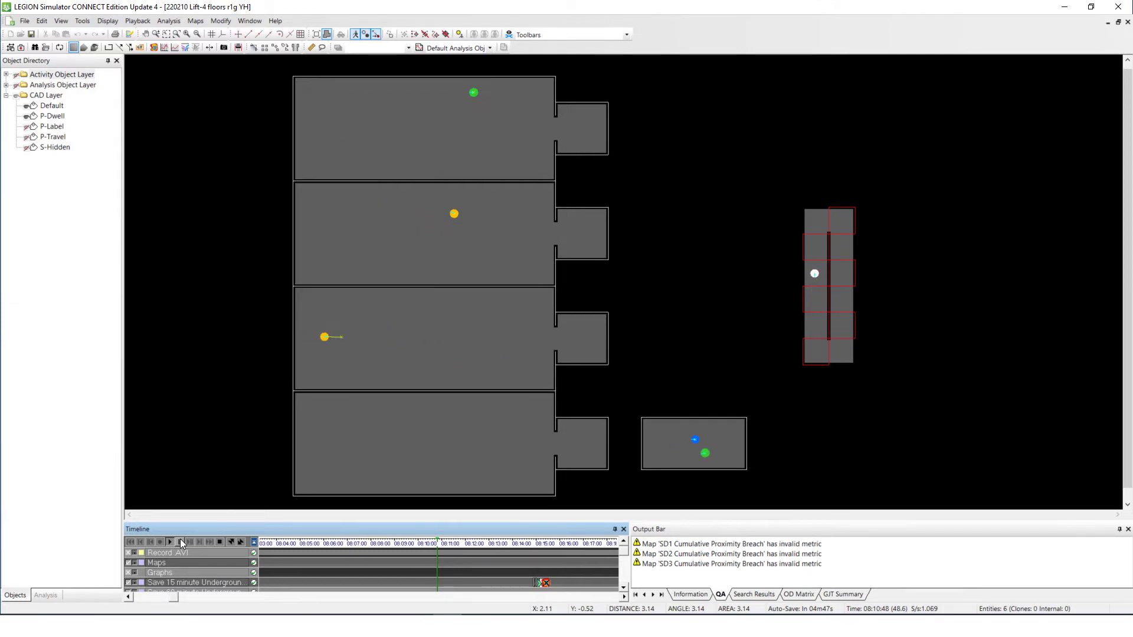
click(171, 542)
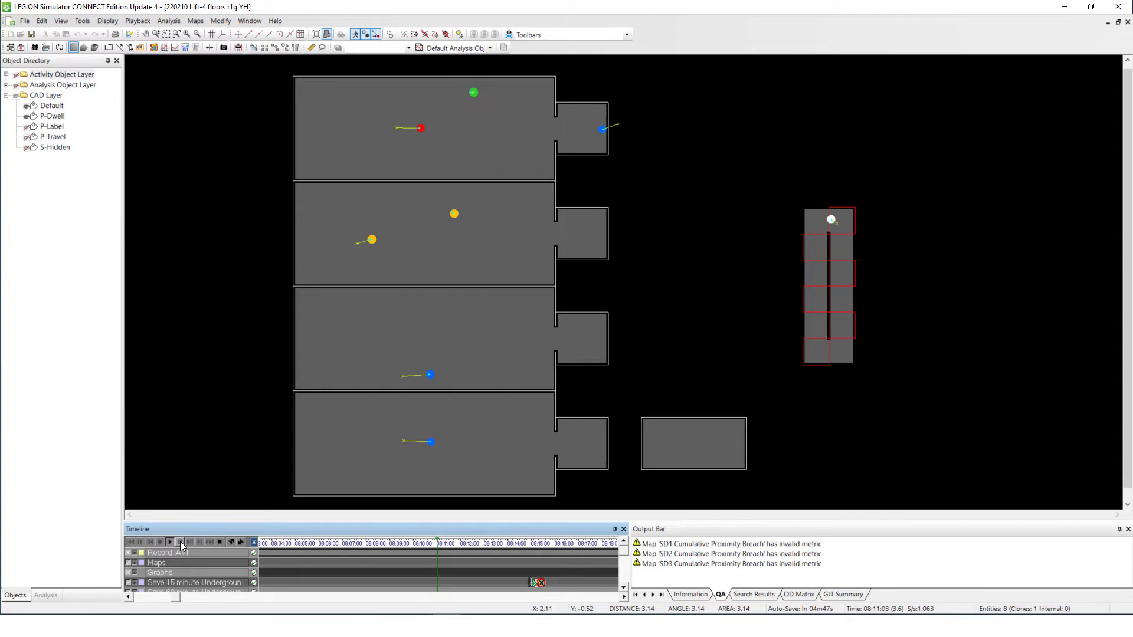
click(170, 542)
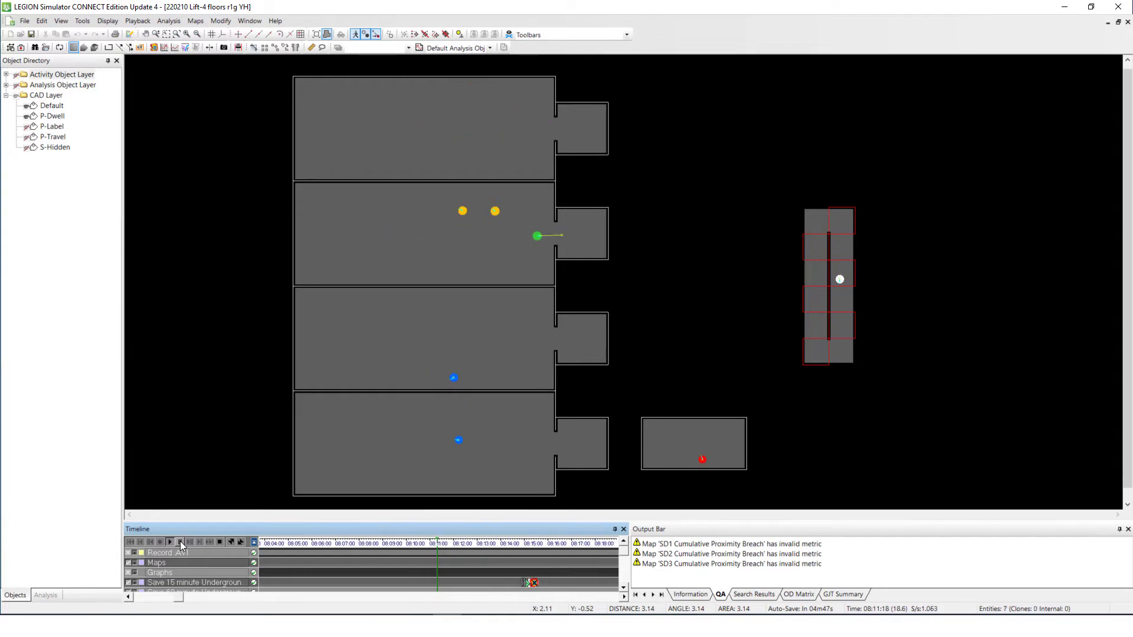
click(170, 542)
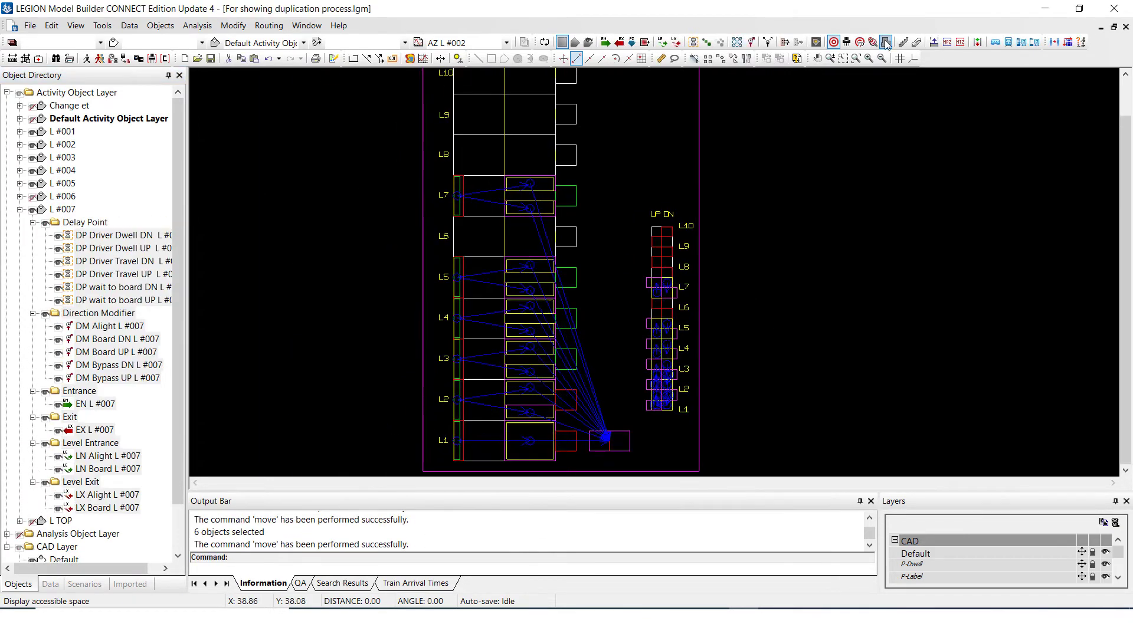
Open the ten-floor lift model's .l3d passenger animation in LEGION 3D.
click(885, 42)
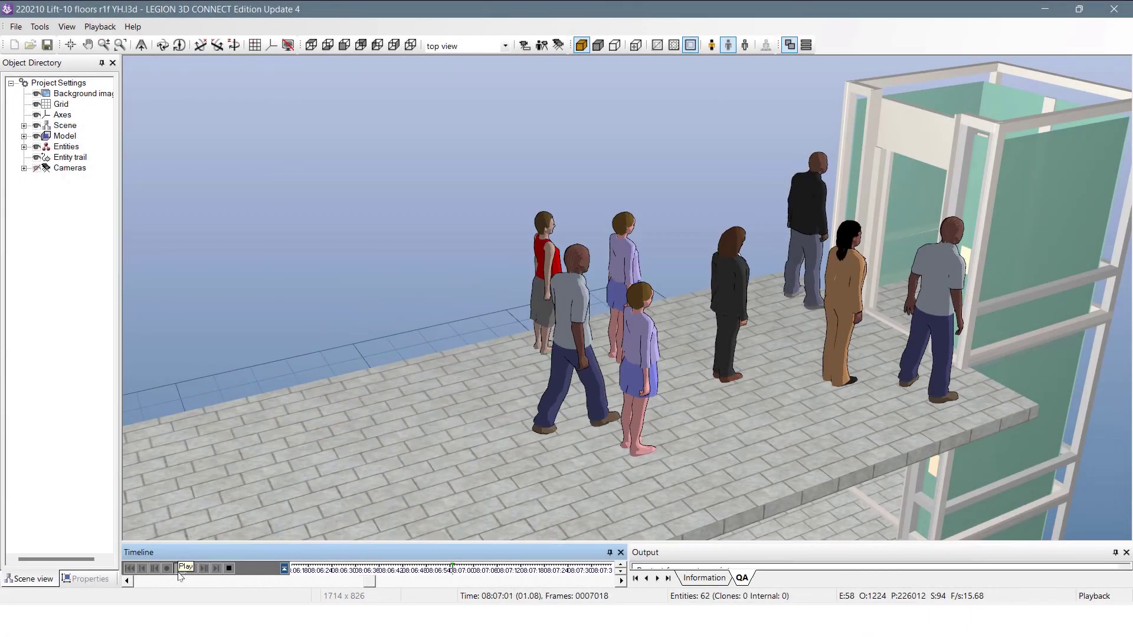
Play the 3D animation of passengers walking onto a landing to queue for the lift.
click(184, 568)
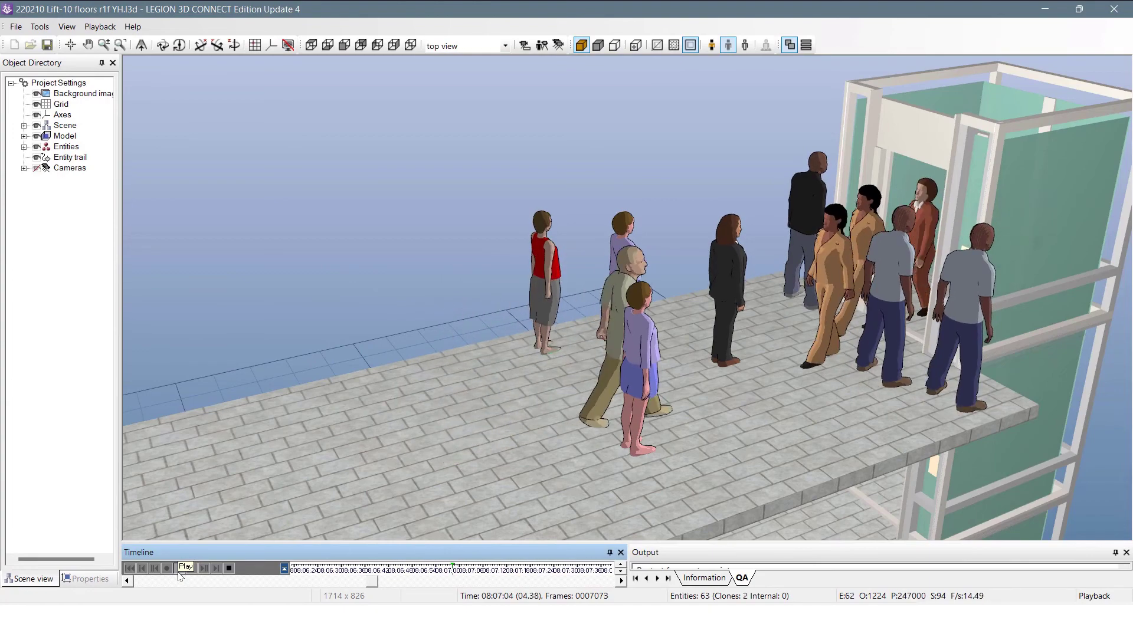
click(185, 568)
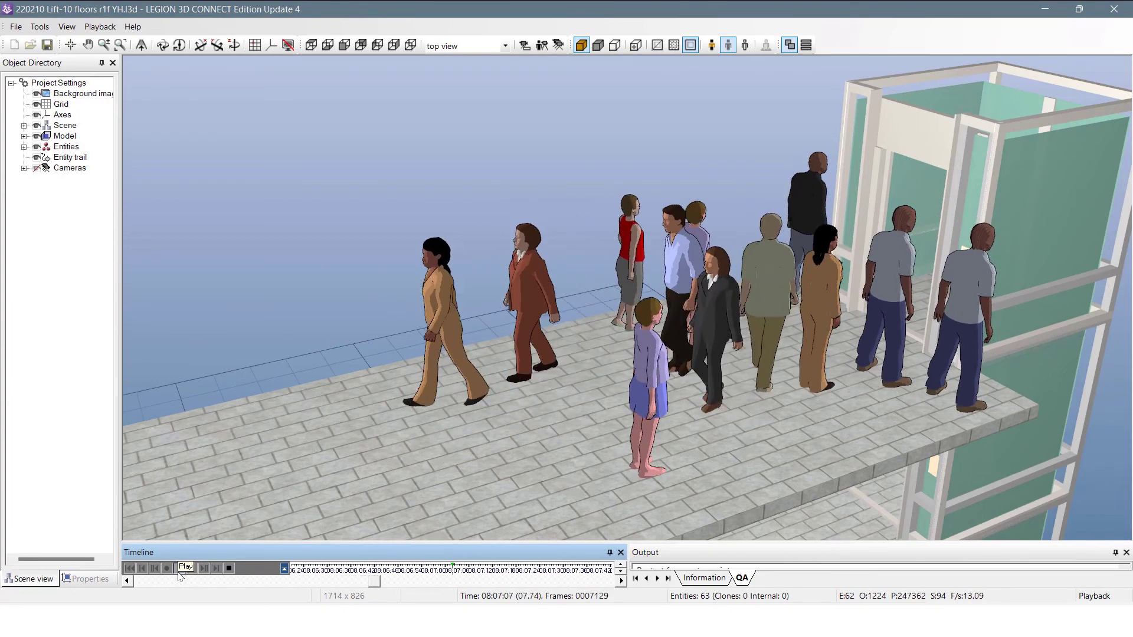
click(185, 568)
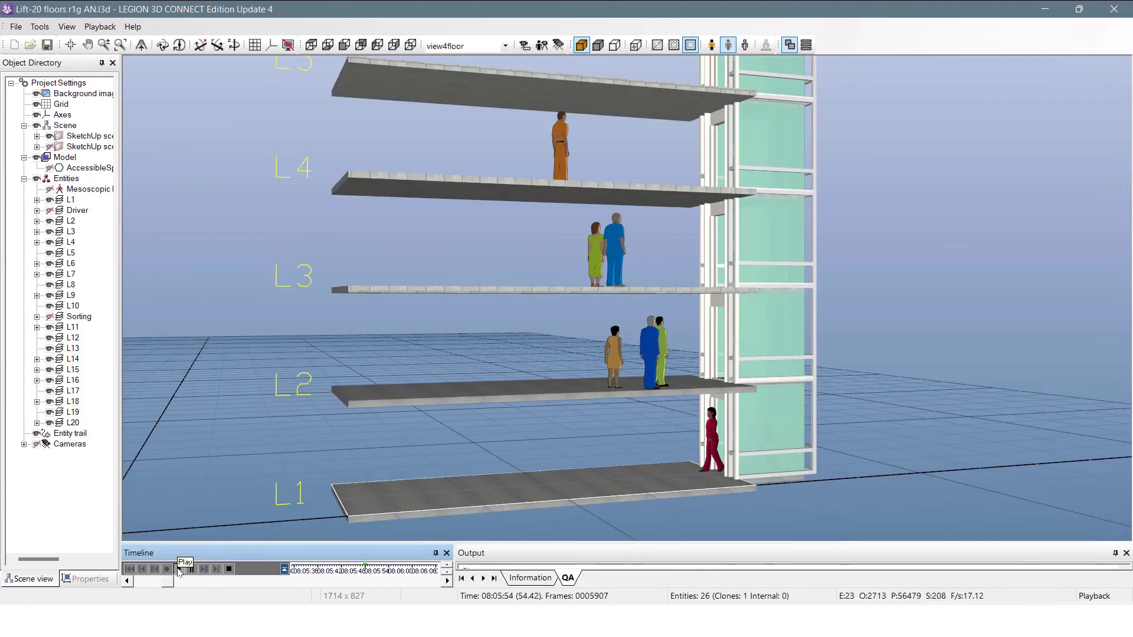
Play the view4floor animation to 08:06:36 as passengers board from L1–L3, then show saved views.
click(186, 569)
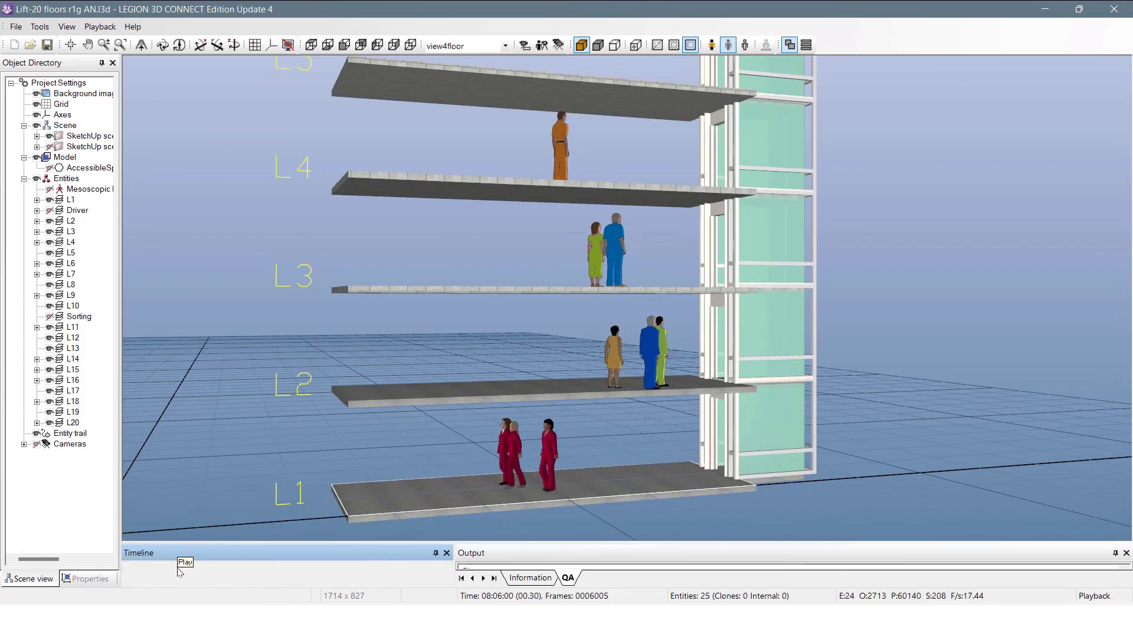
click(185, 569)
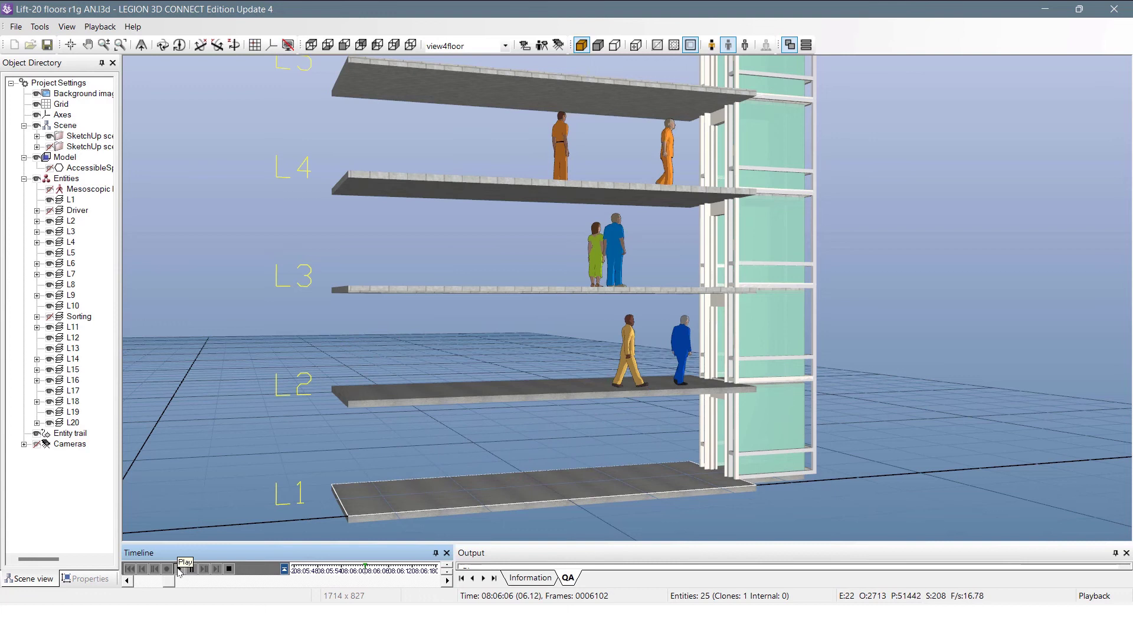
click(184, 569)
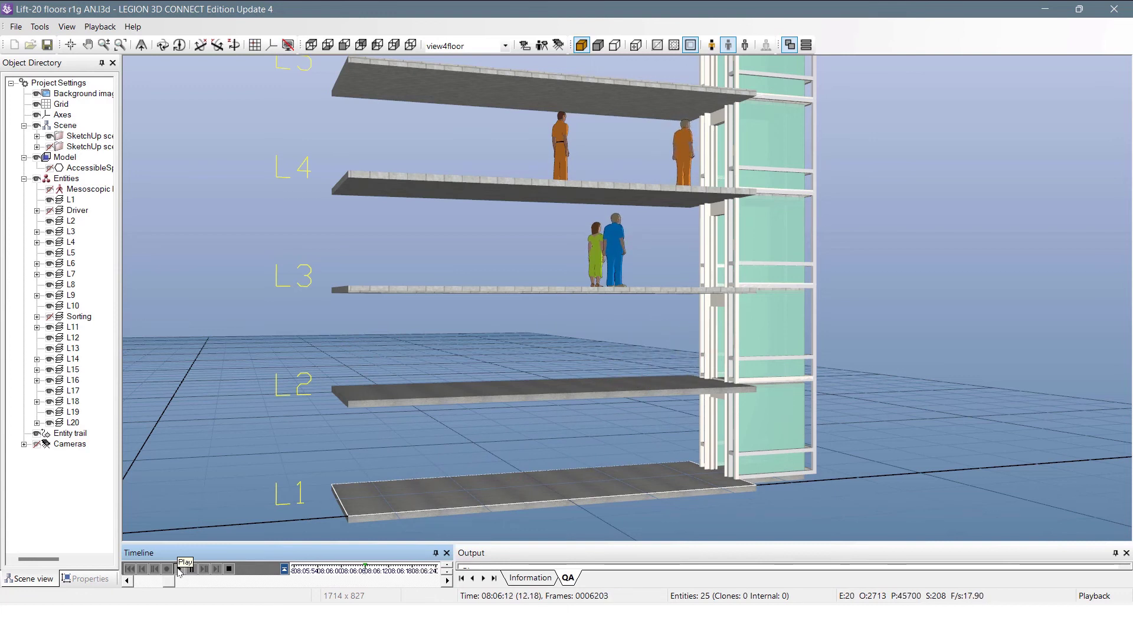
click(185, 569)
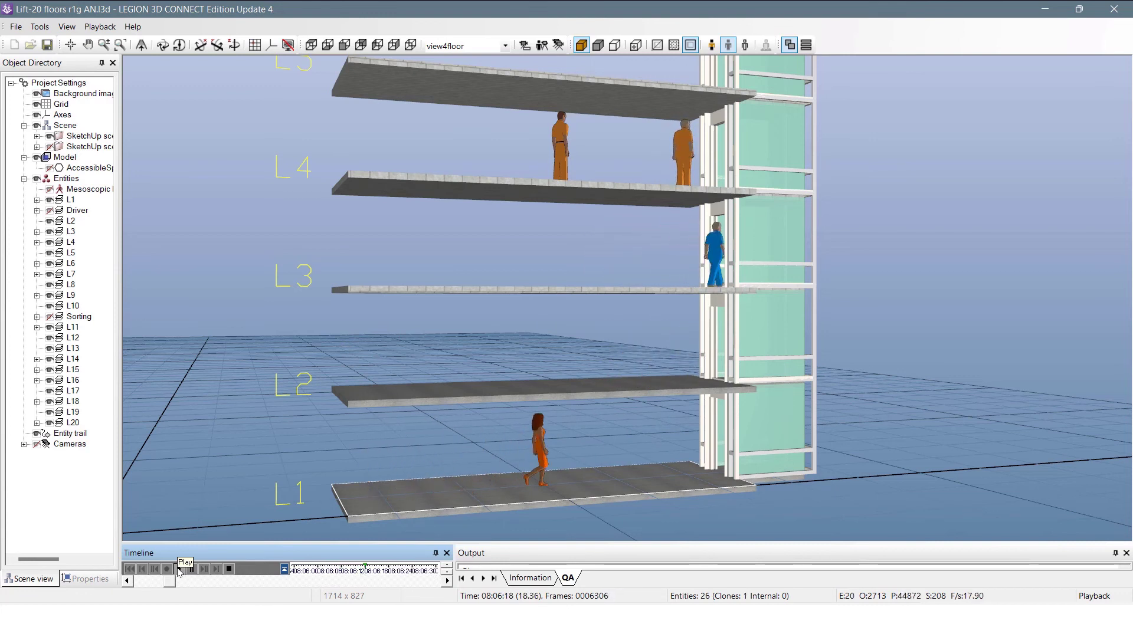
click(184, 569)
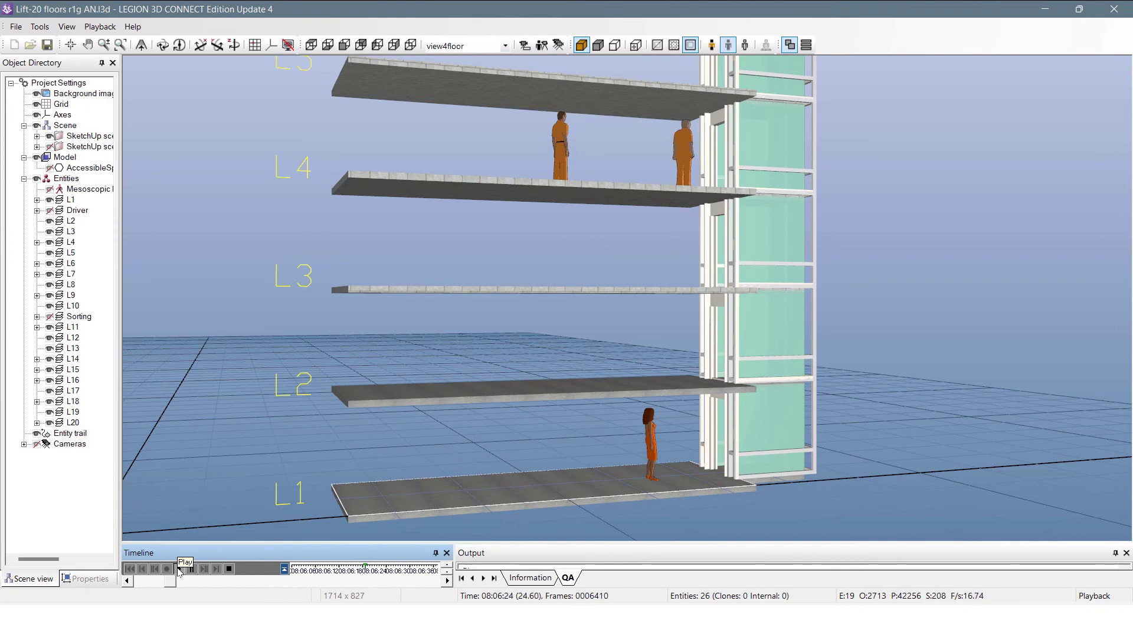
click(178, 569)
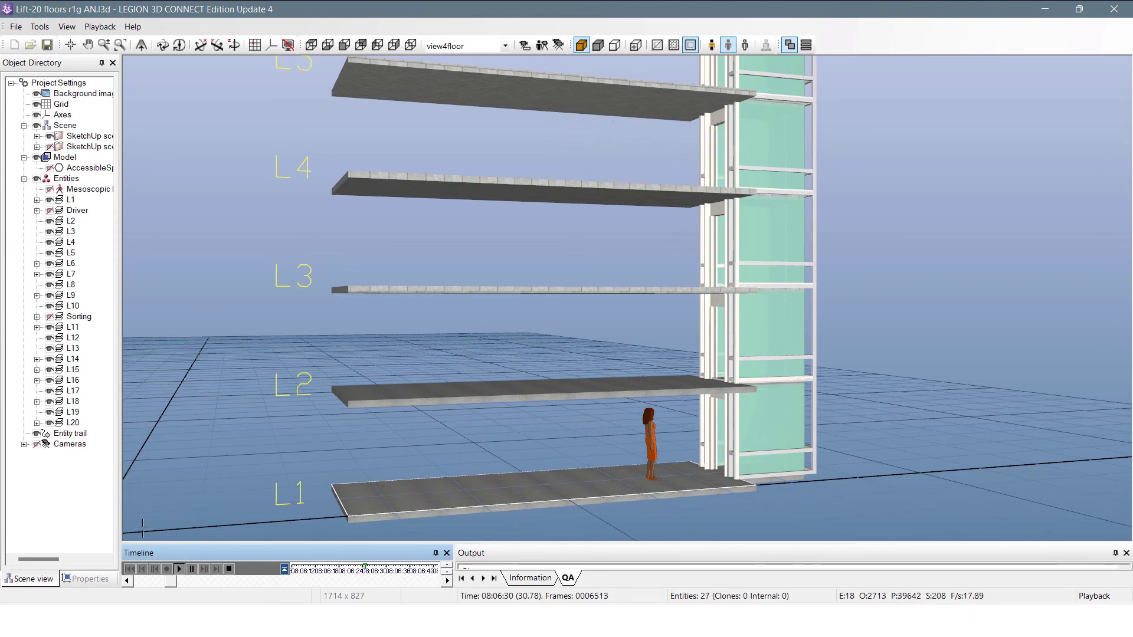
click(505, 45)
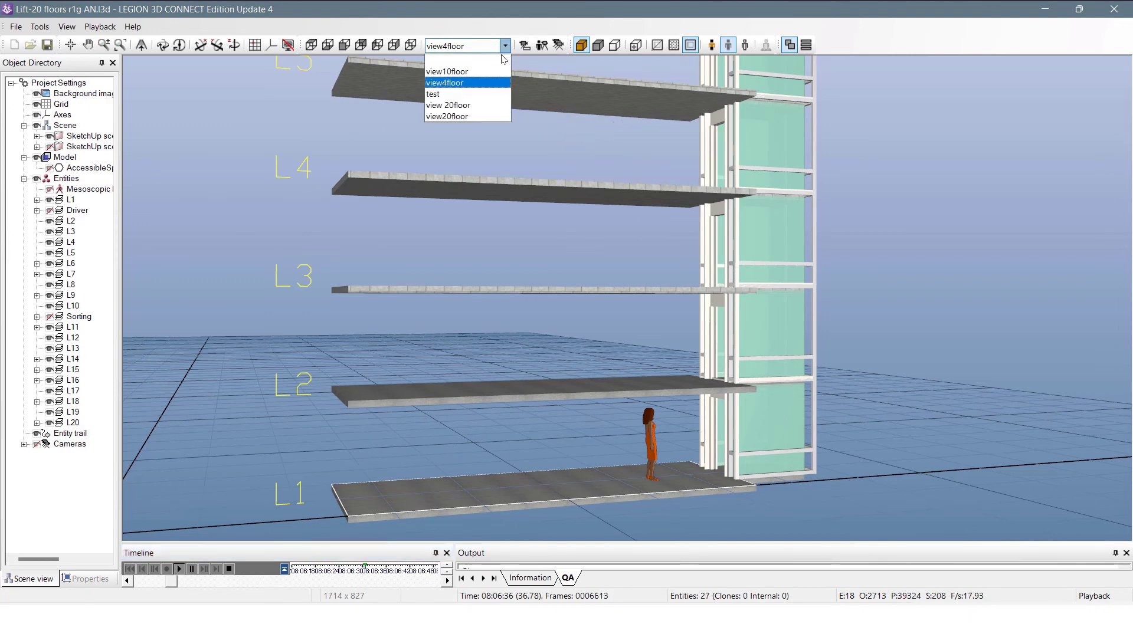
Switch to the view10floor camera and play to 08:07:40 as passengers reach L8–L10.
click(447, 71)
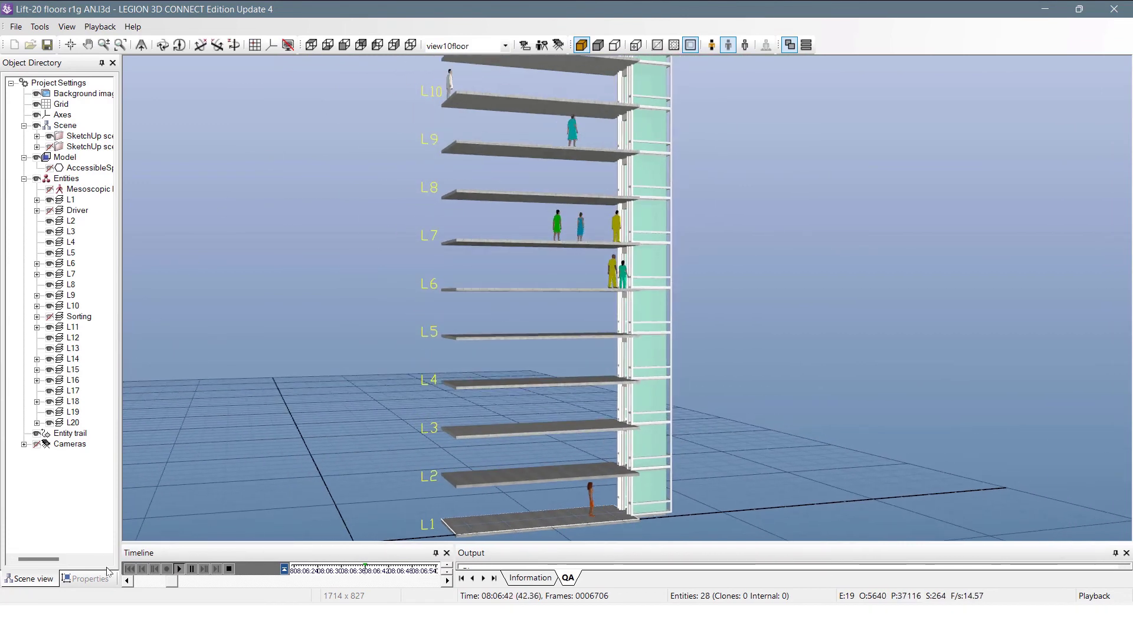
click(179, 569)
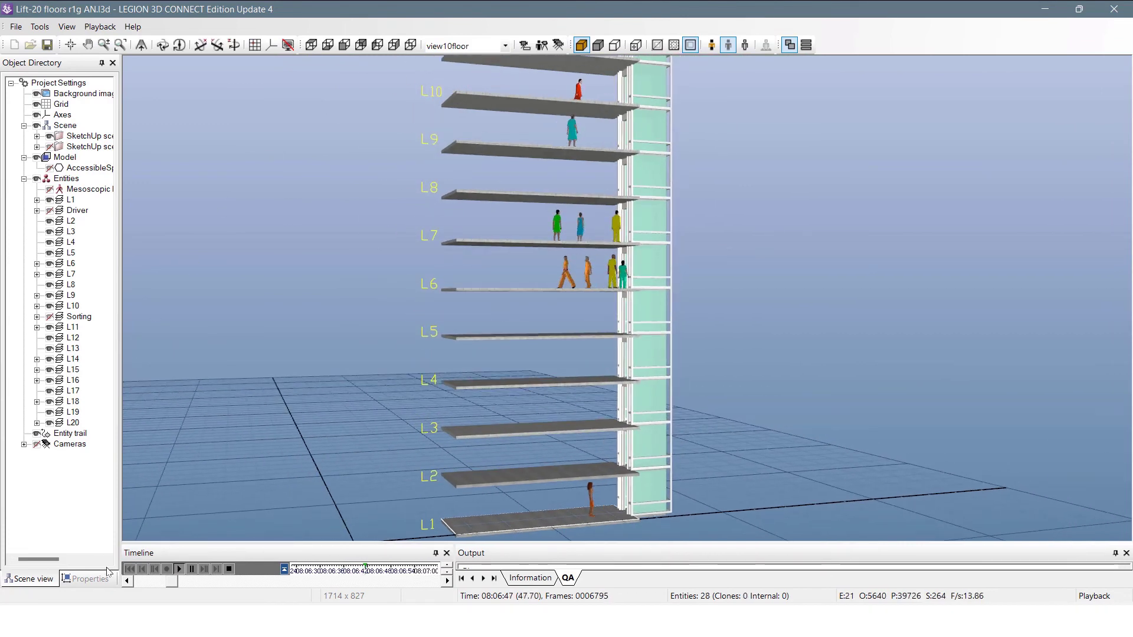
click(178, 569)
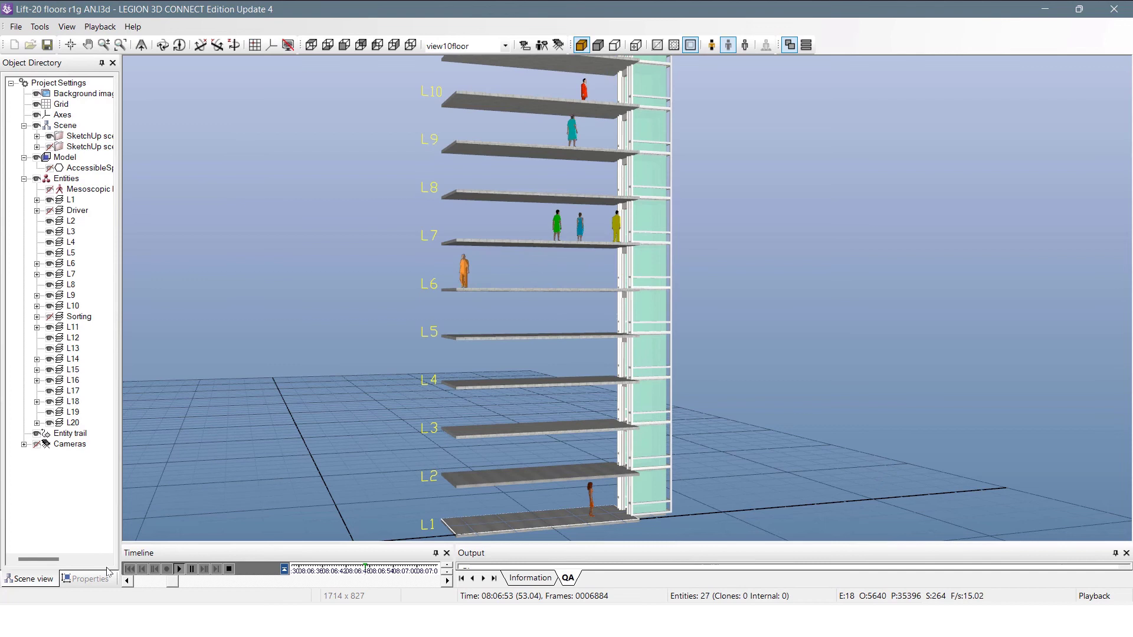
click(178, 570)
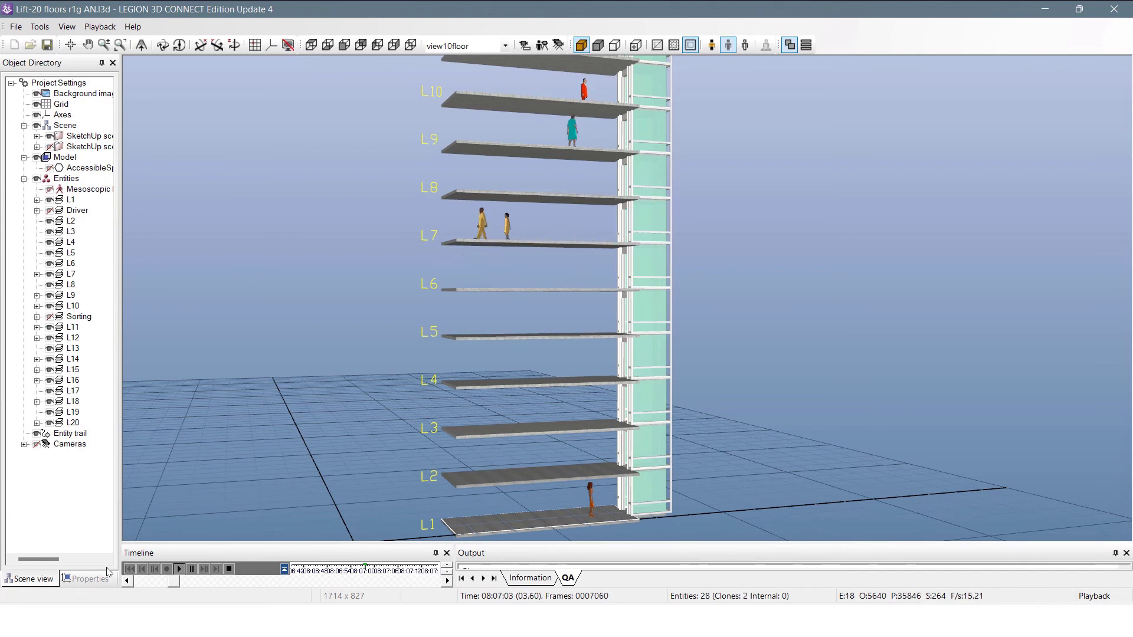
click(178, 569)
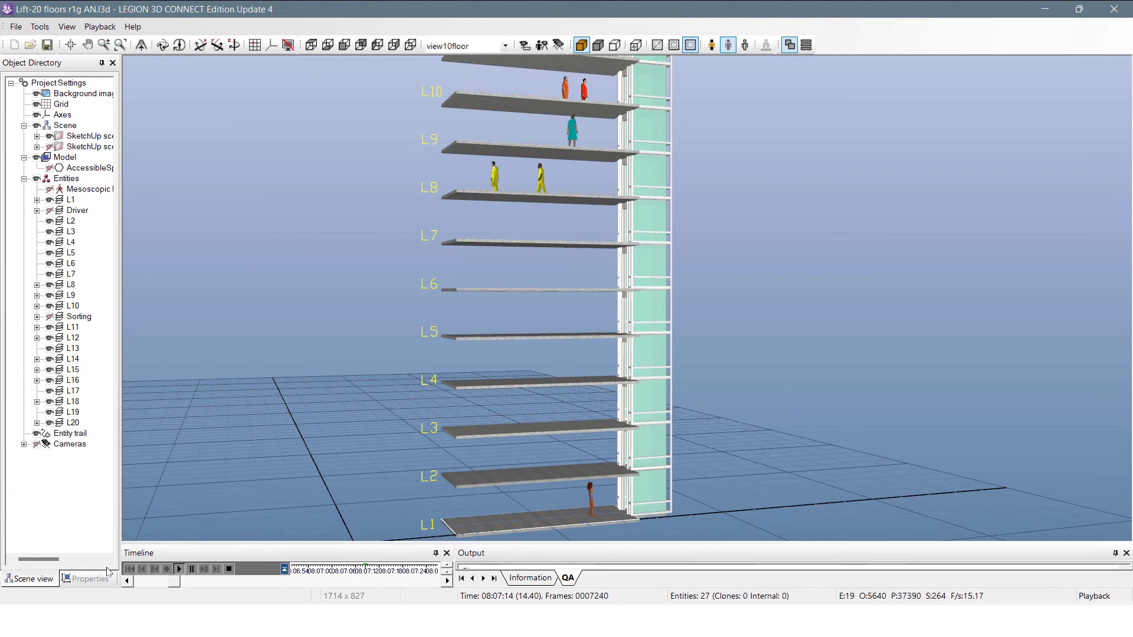
click(179, 569)
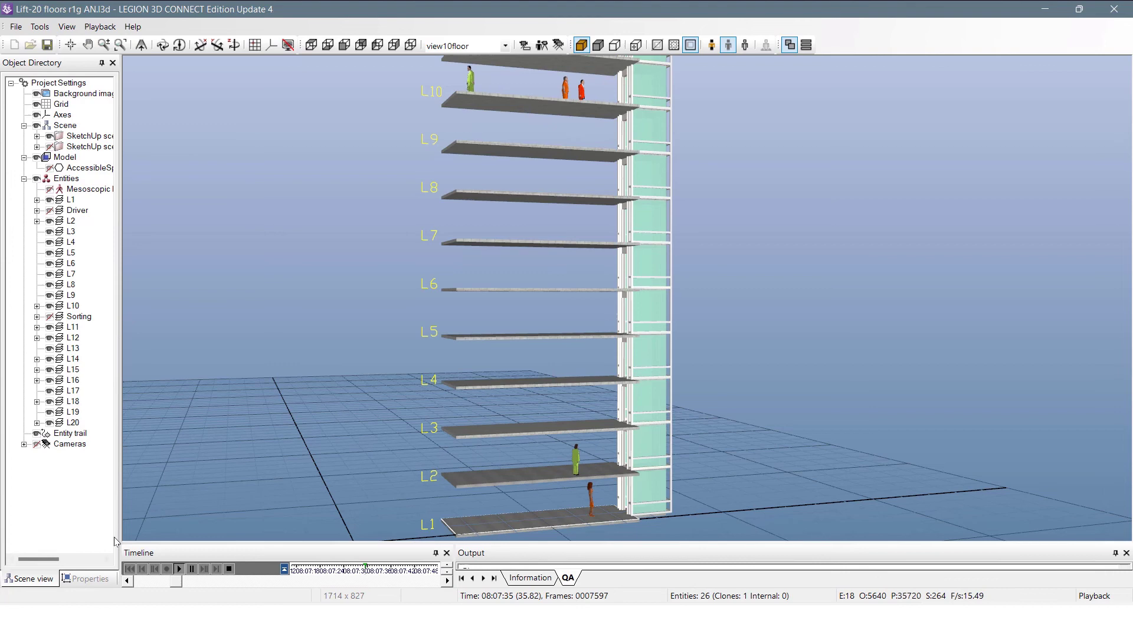
click(504, 45)
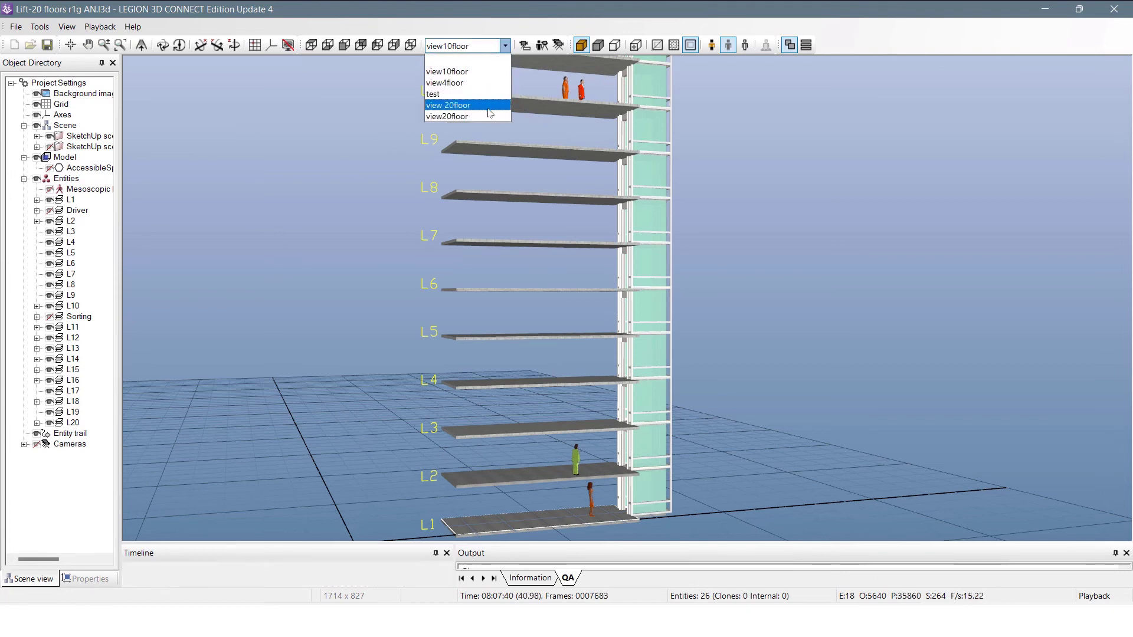
Switch to the view20floor camera and play to 08:08:24 with passengers waiting up to L20.
click(447, 106)
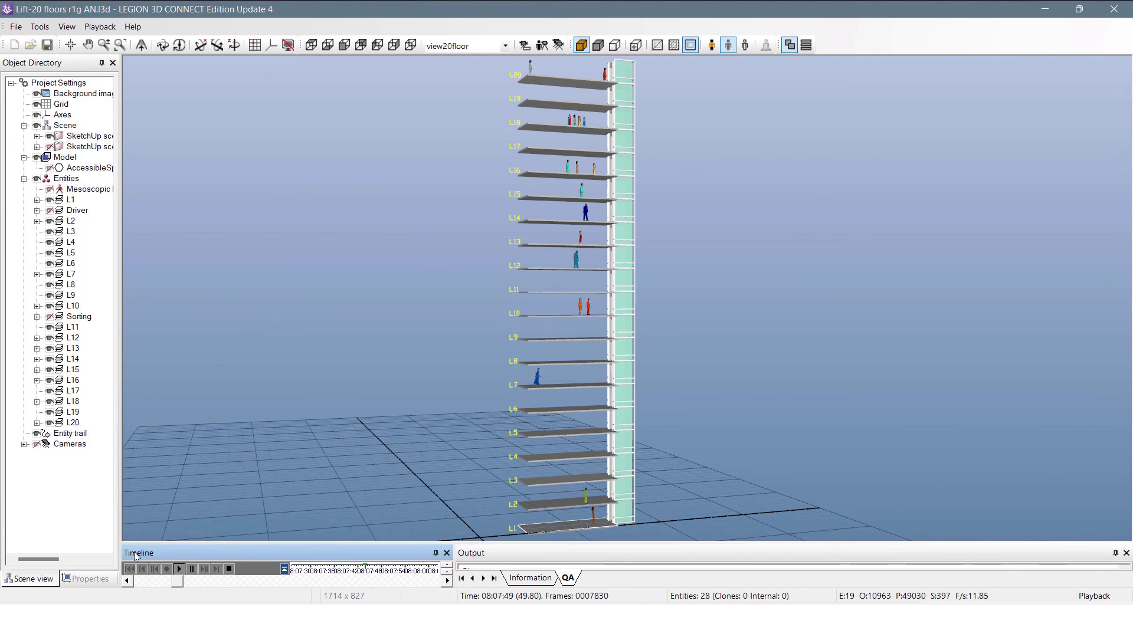
click(177, 569)
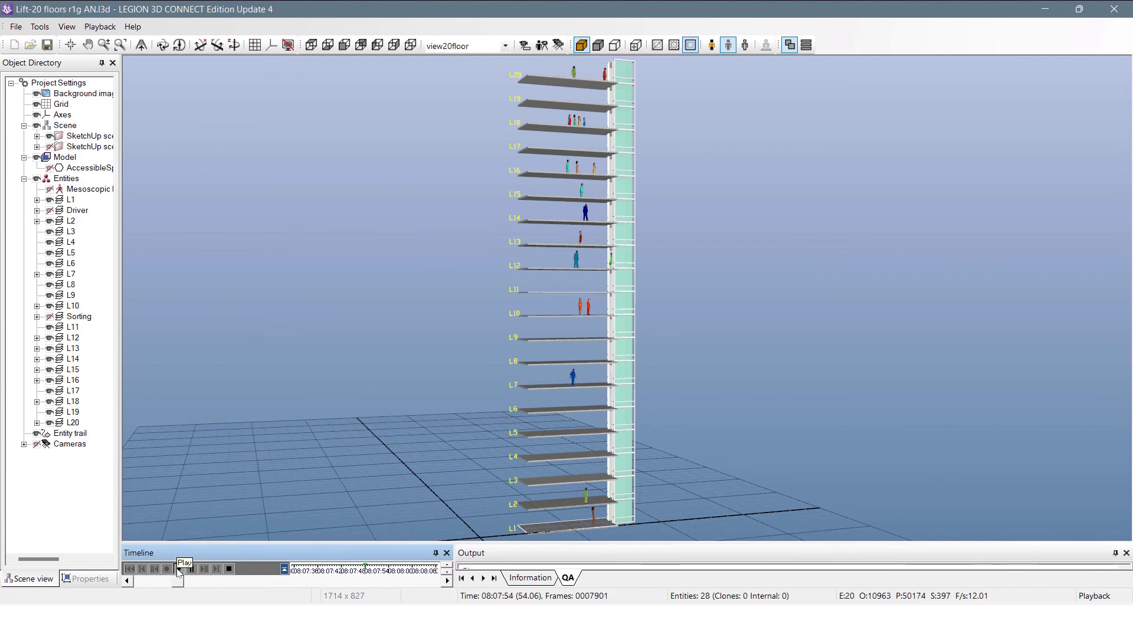
click(177, 568)
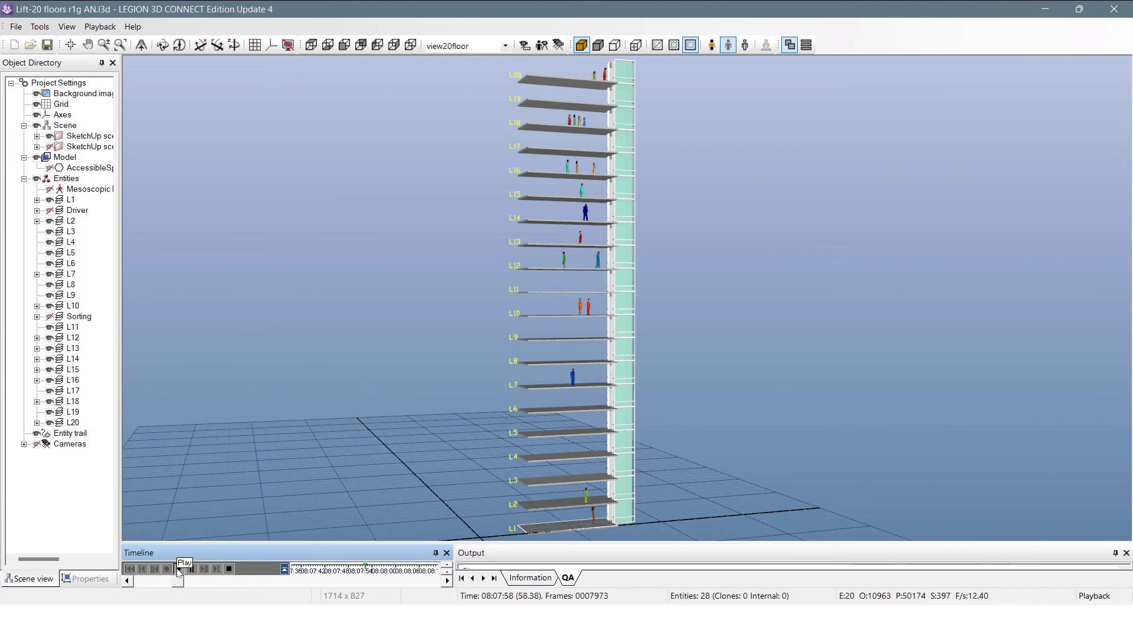
click(180, 569)
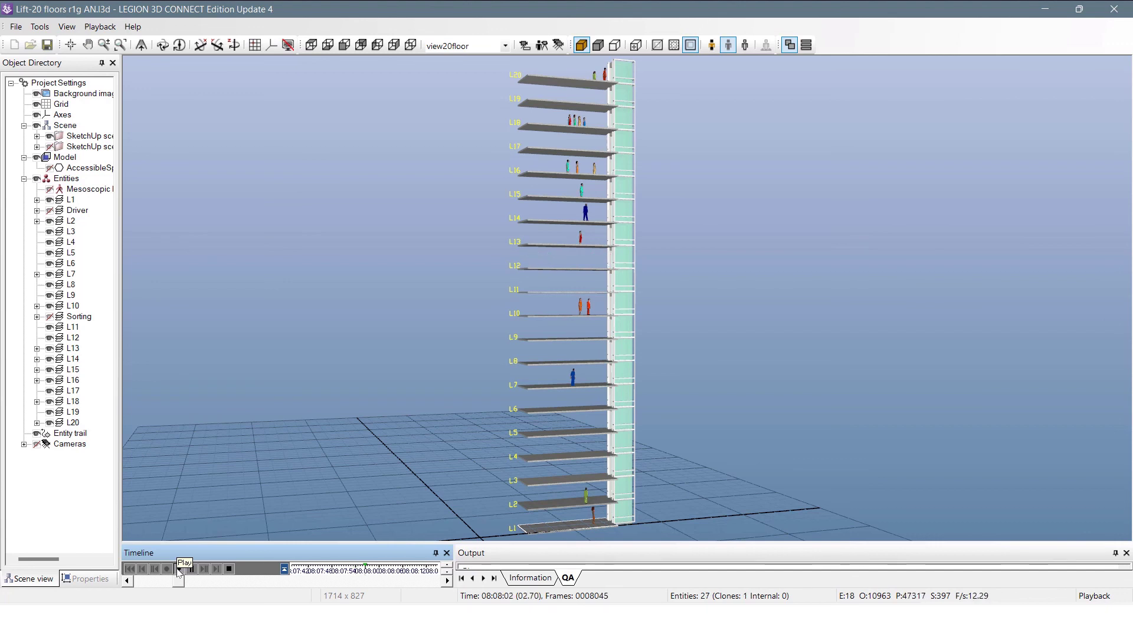
click(177, 569)
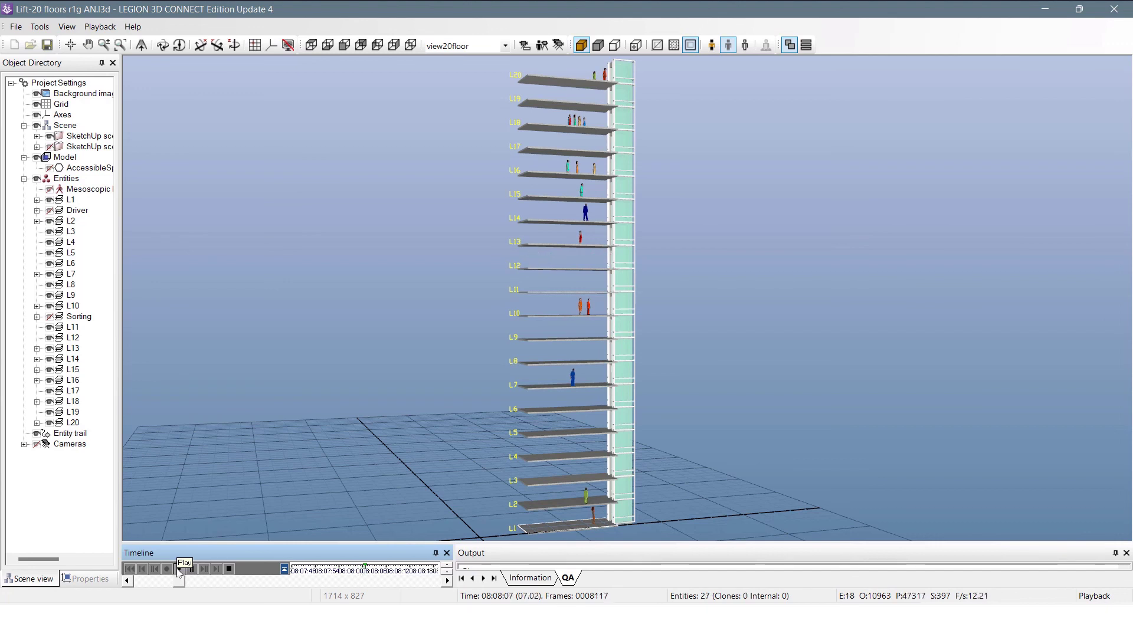
click(178, 569)
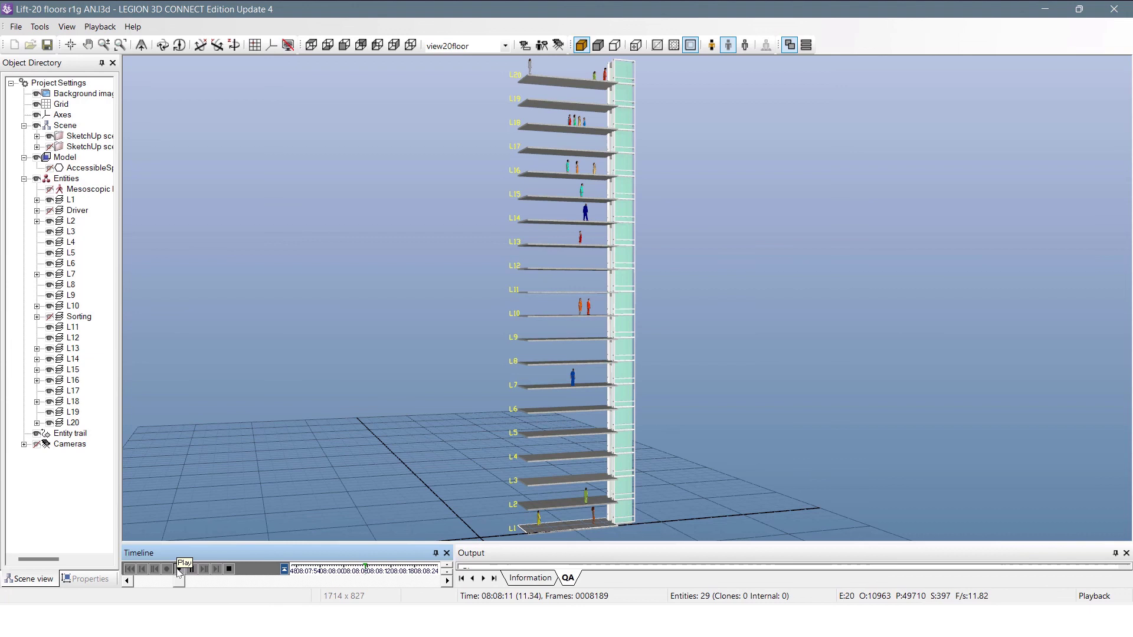
click(180, 569)
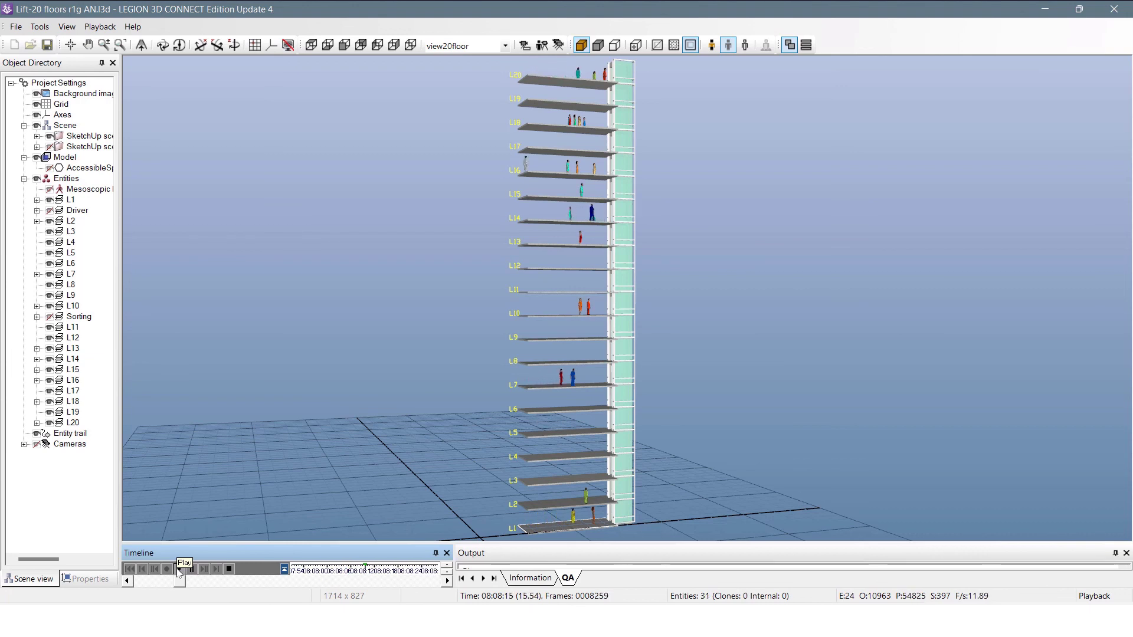
click(181, 569)
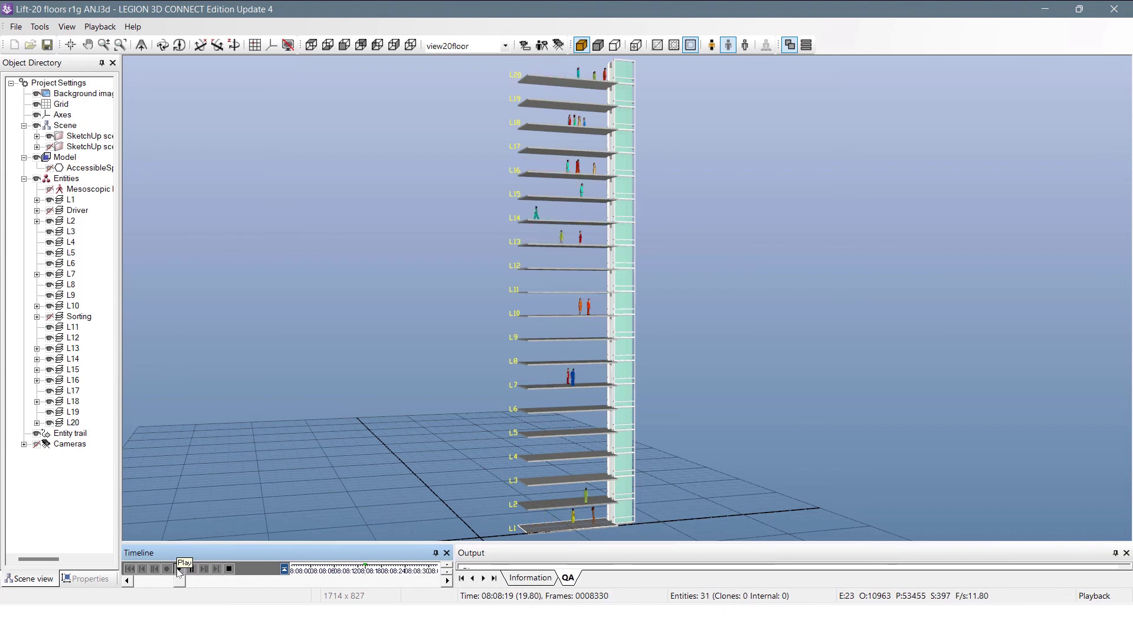
click(178, 569)
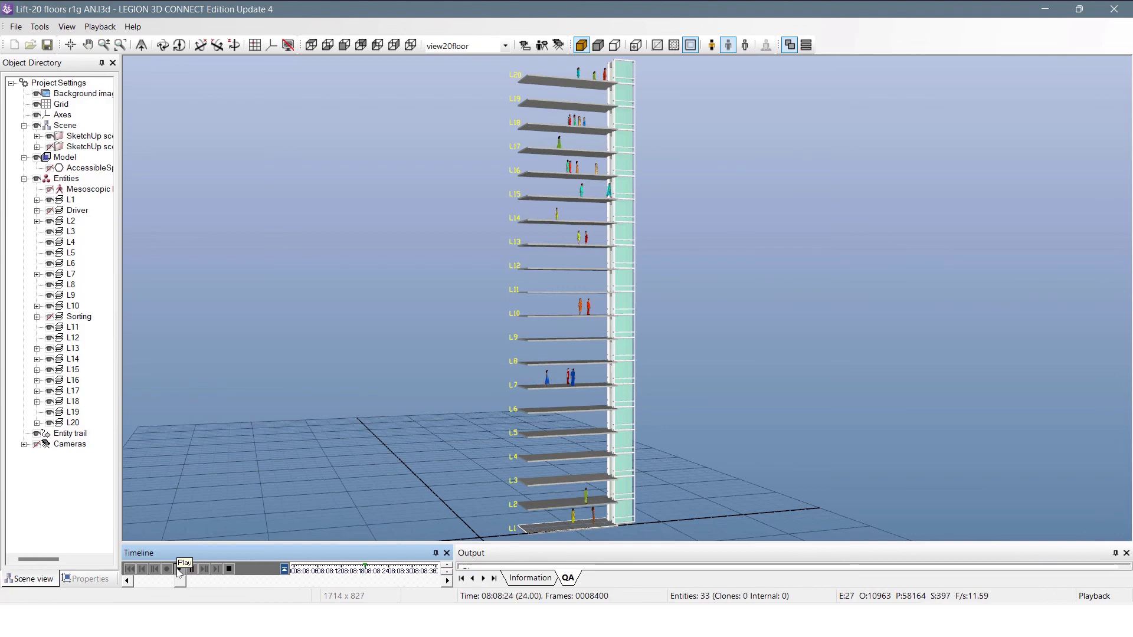